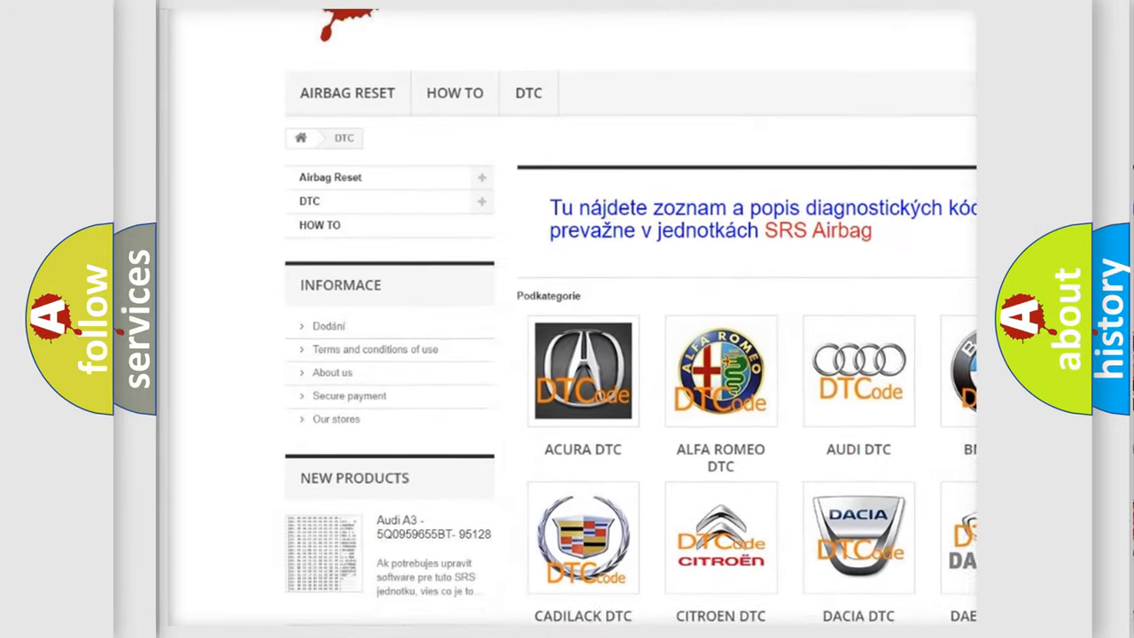
scroll(down, 3)
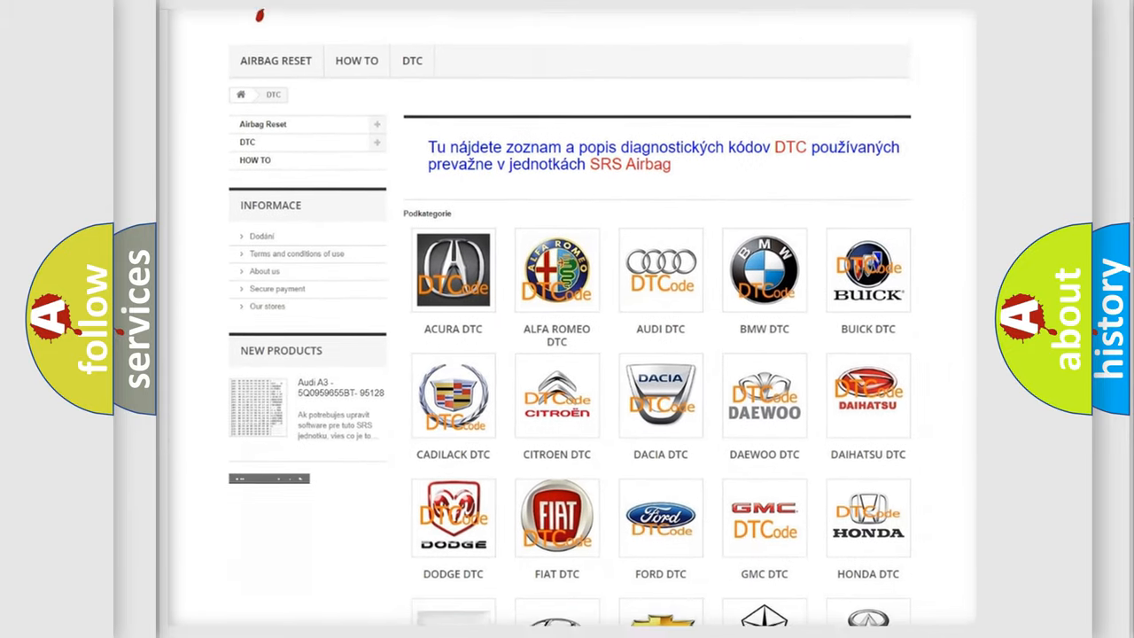
scroll(down, 3)
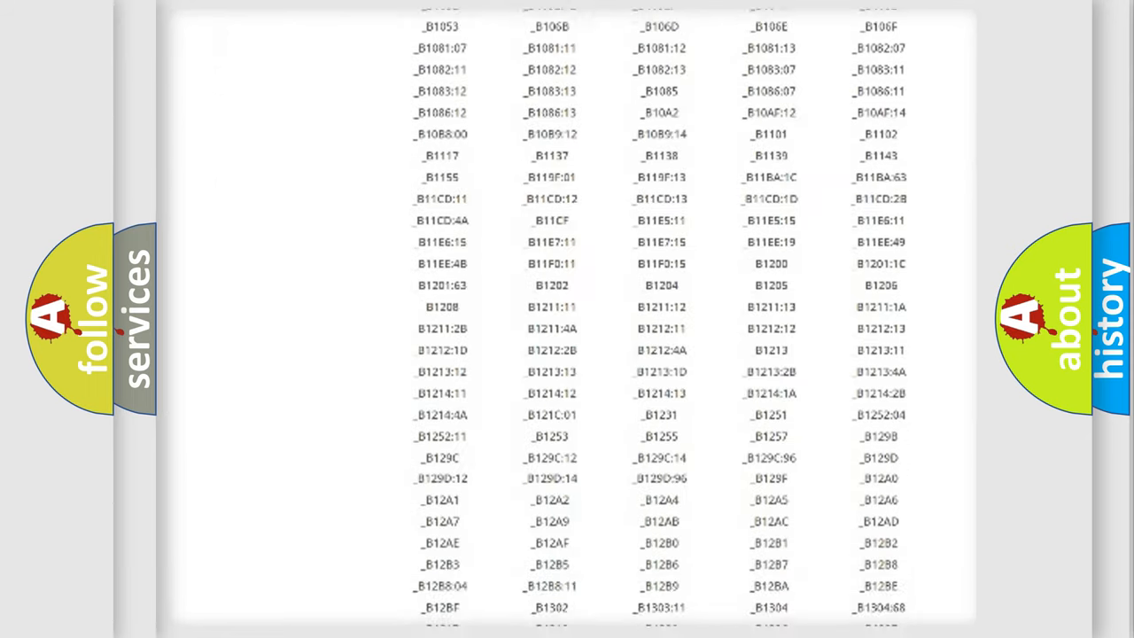
scroll(down, 3)
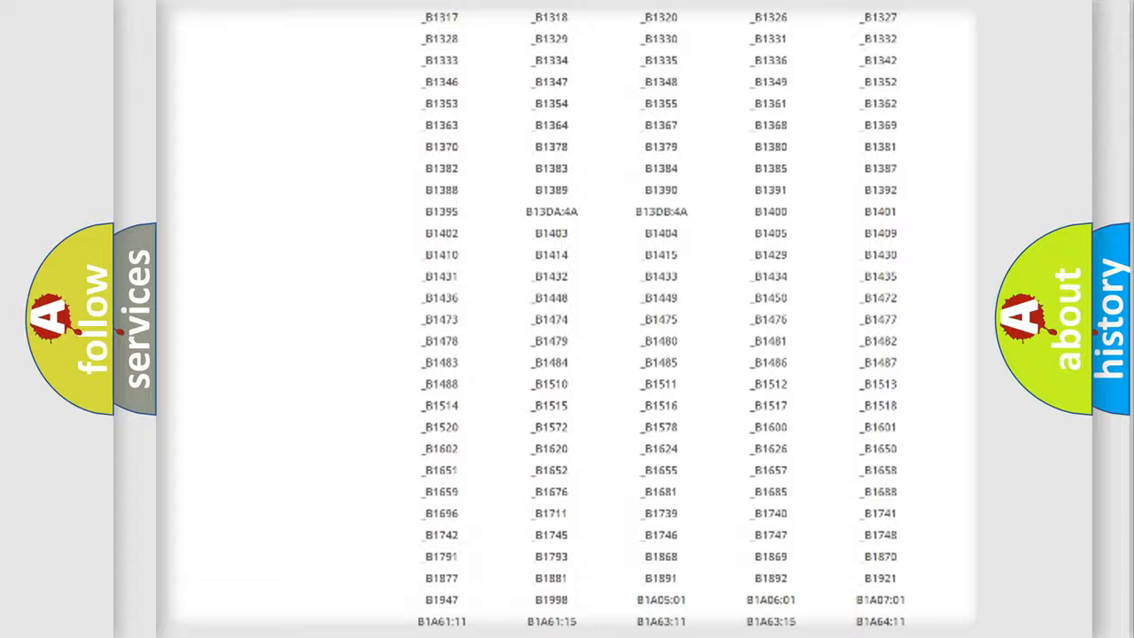
scroll(up, 3)
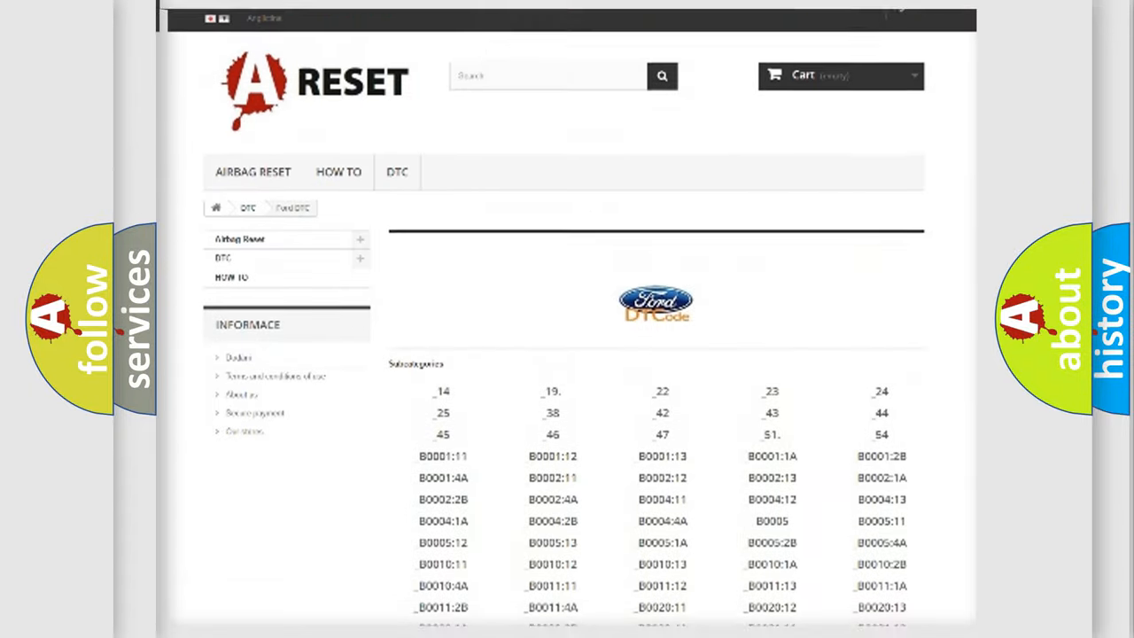